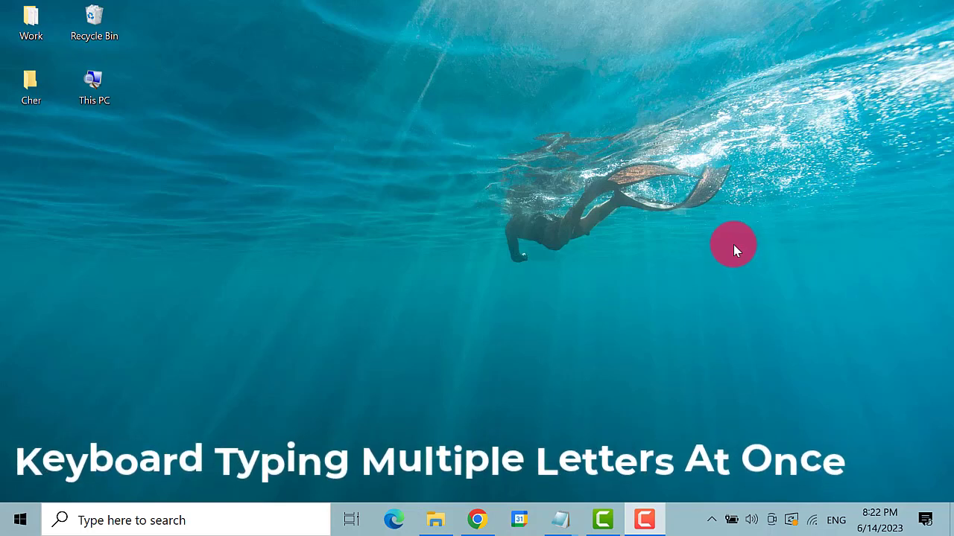
mouse_move(767, 134)
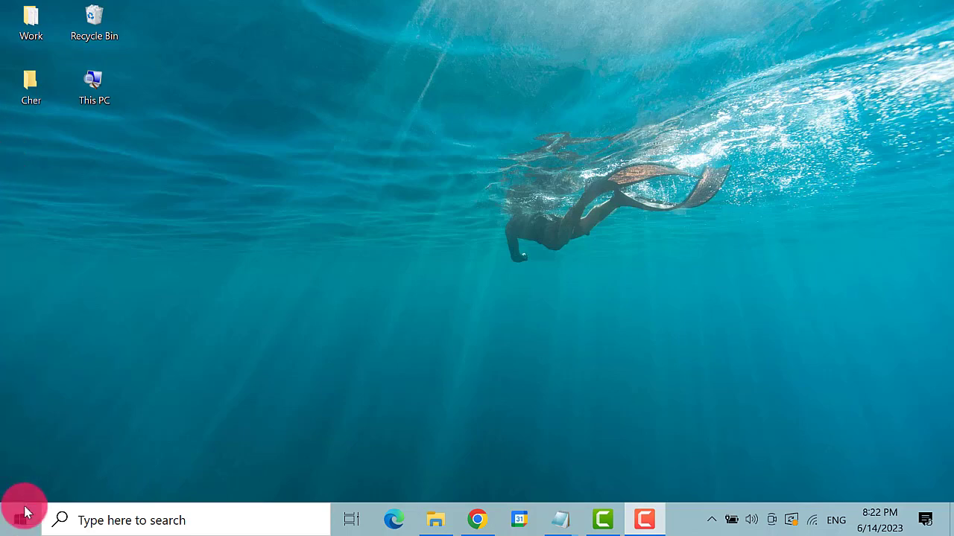
Launch the Settings app from the Start menu
left_click(22, 520)
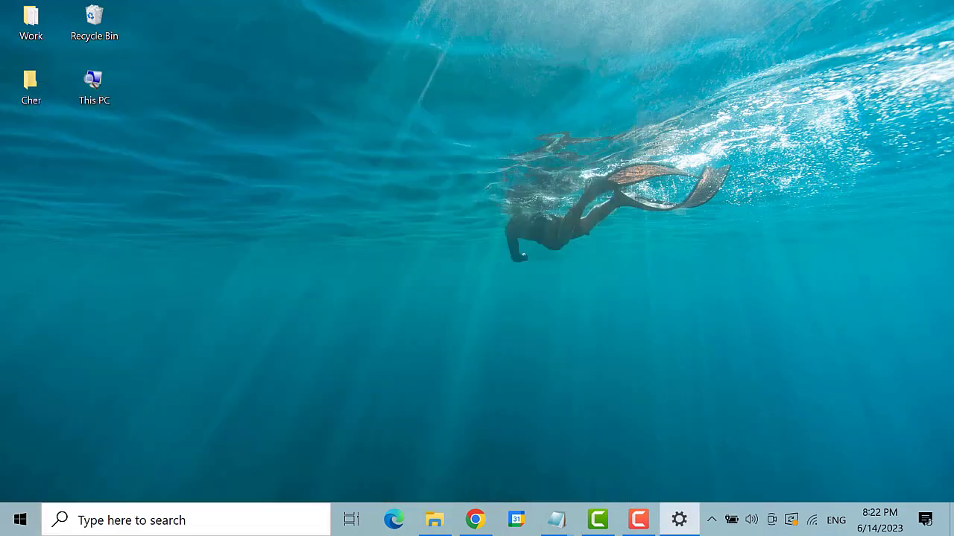
Go to Update & Security's Troubleshoot page and scroll to the additional troubleshooters
left_click(678, 520)
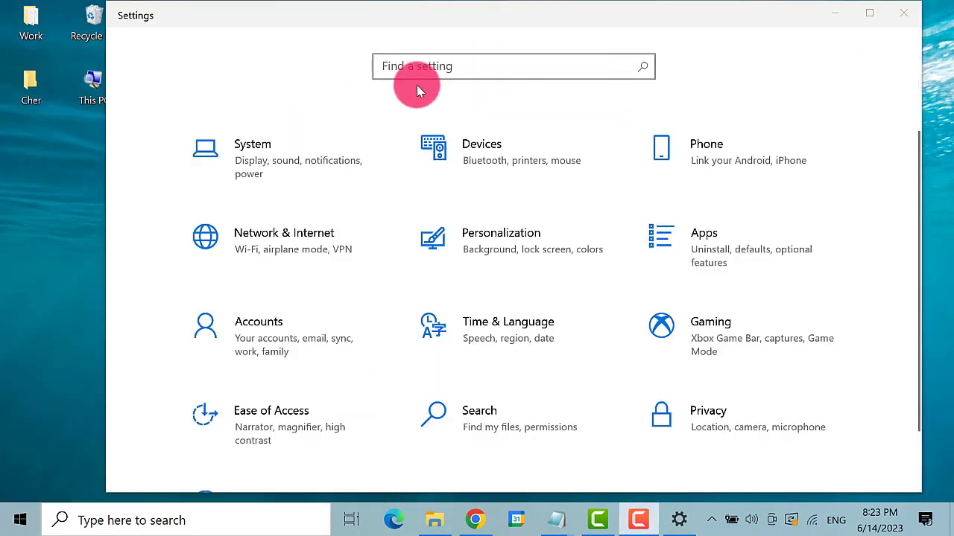
scroll("down", 3)
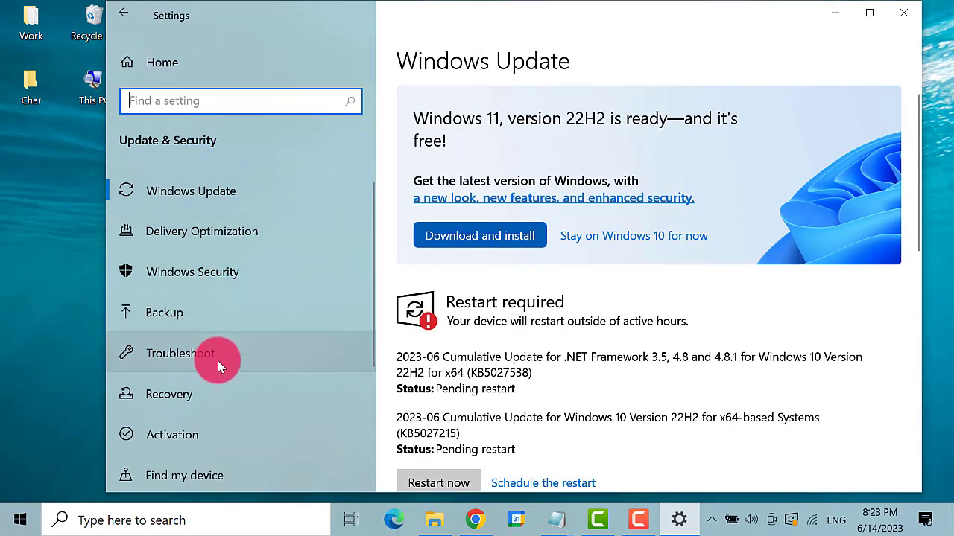
mouse_move(313, 358)
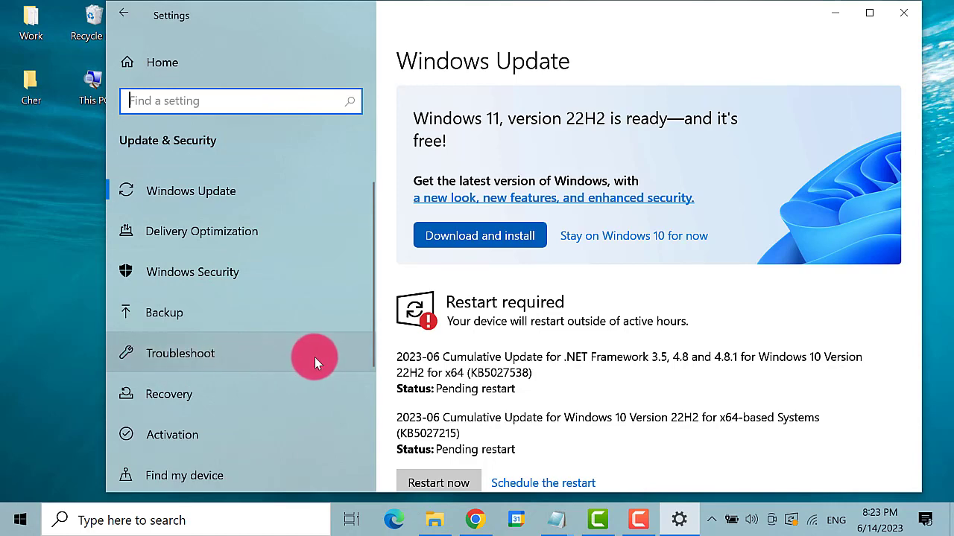
left_click(180, 353)
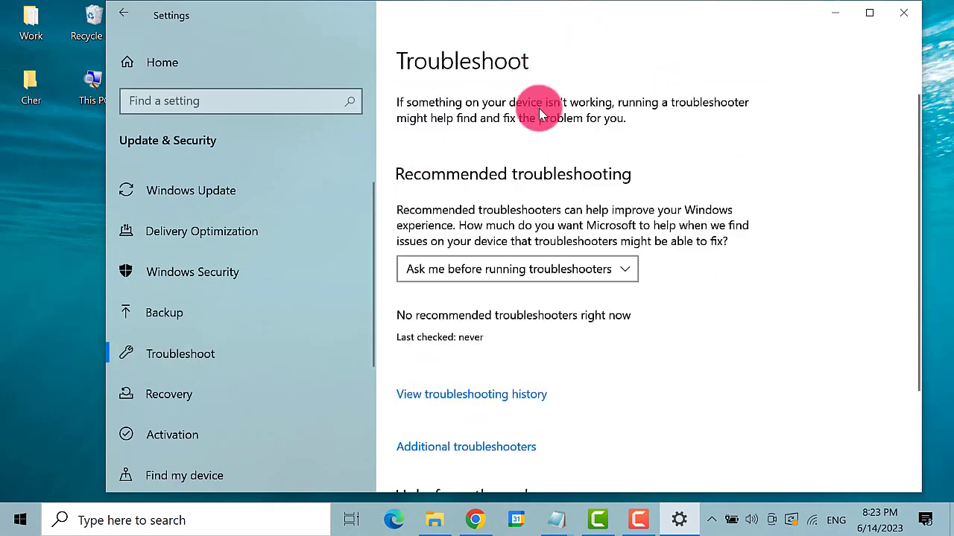
scroll("down", 3)
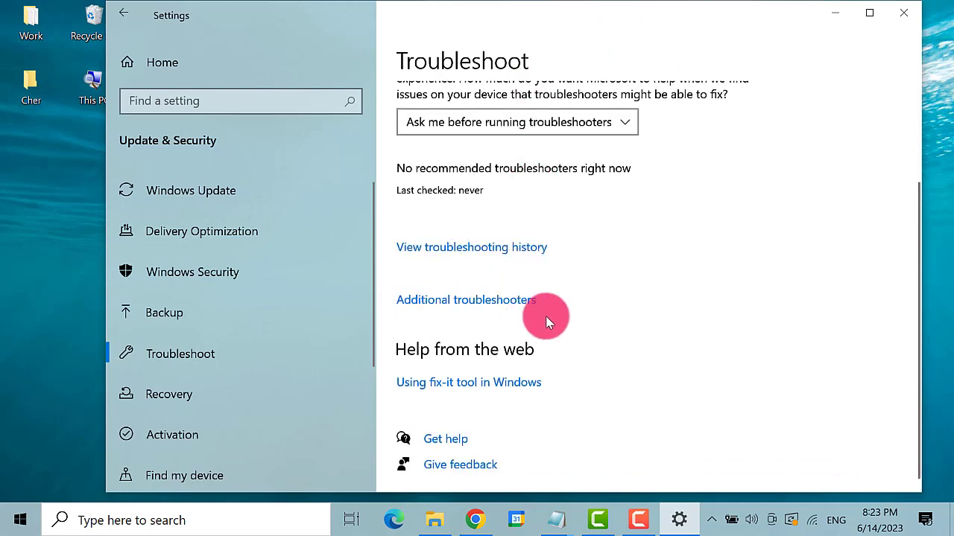
Select the Keyboard entry in Additional troubleshooters to reveal its run option
left_click(464, 299)
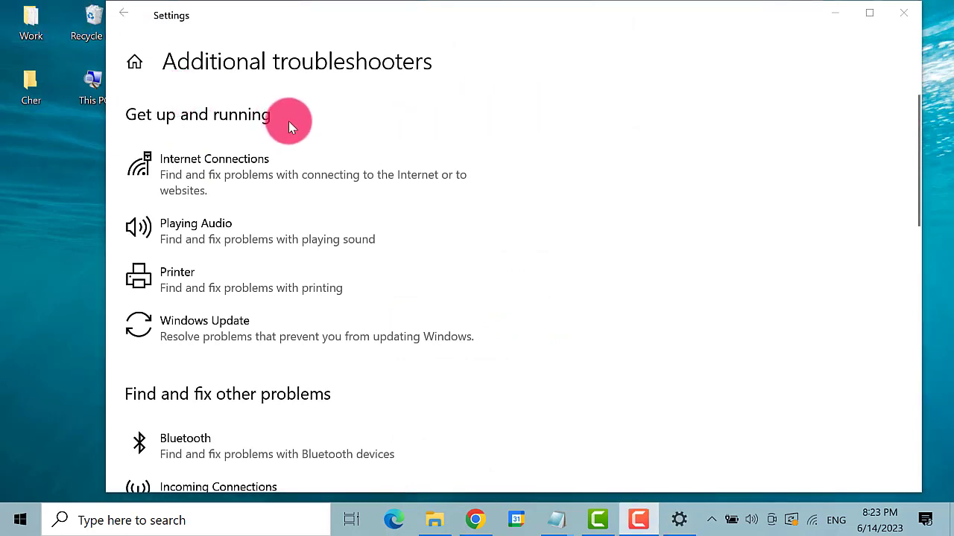
scroll("down", 3)
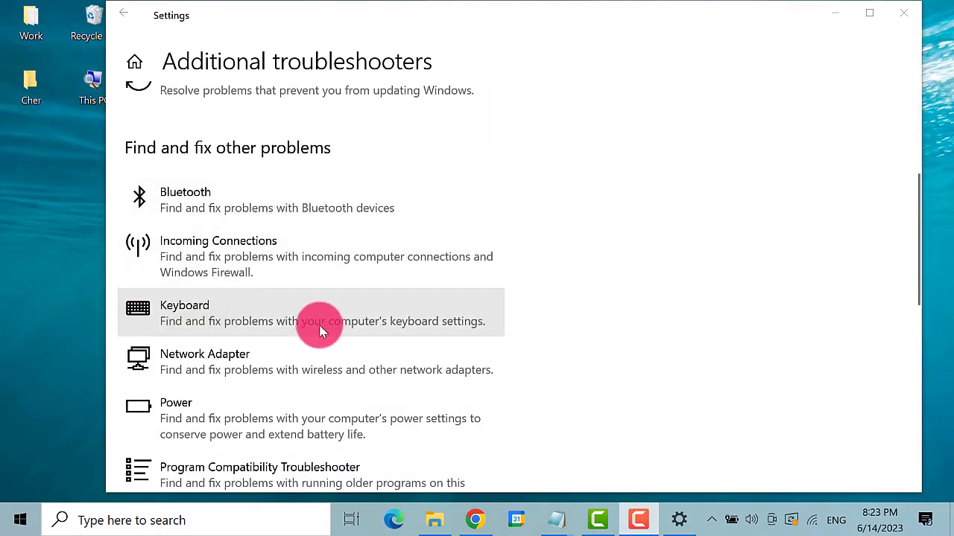
left_click(320, 313)
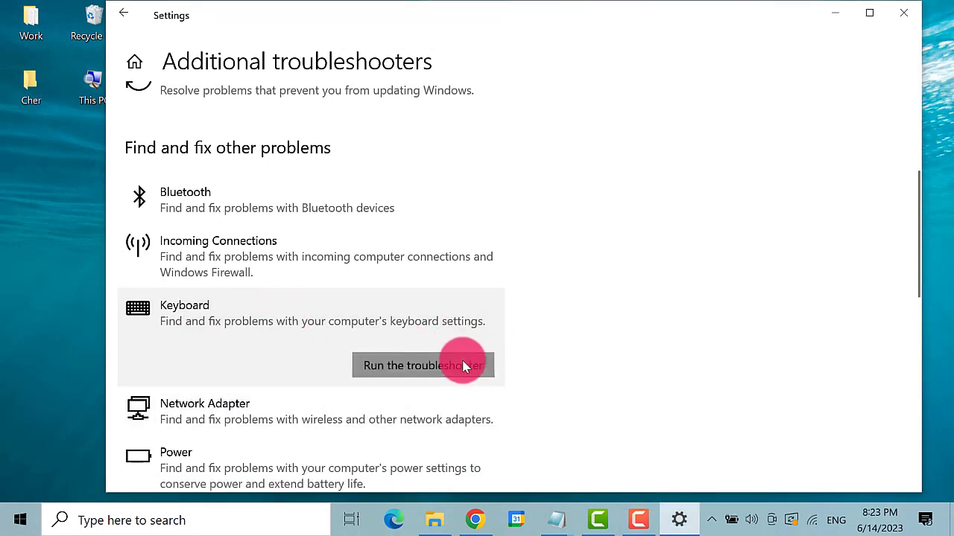
Run the Keyboard troubleshooter until it reports no changes were necessary
left_click(422, 365)
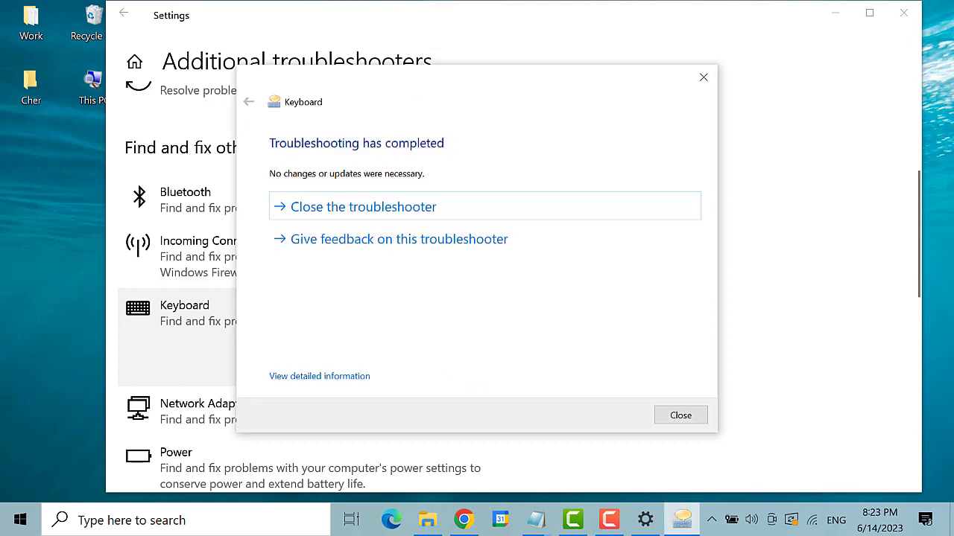
mouse_move(476, 157)
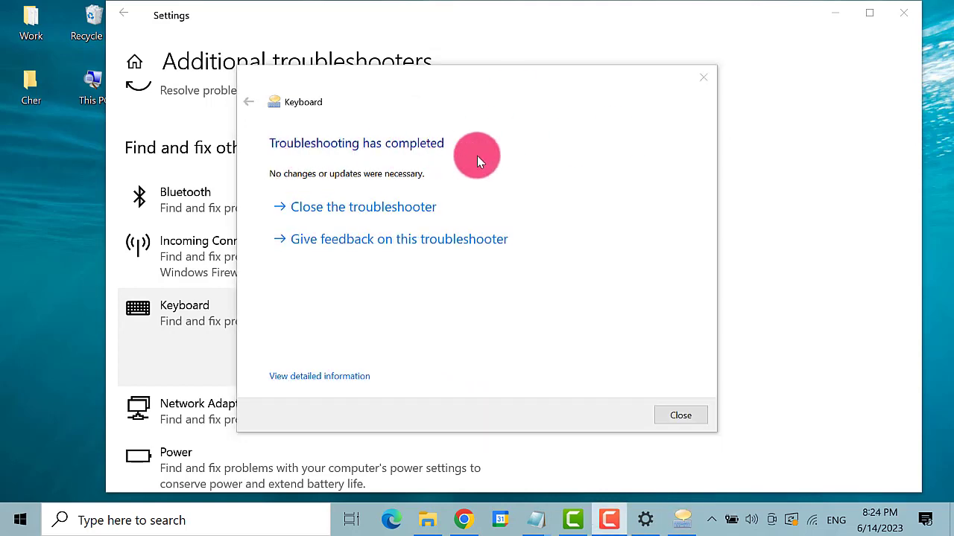
mouse_move(418, 214)
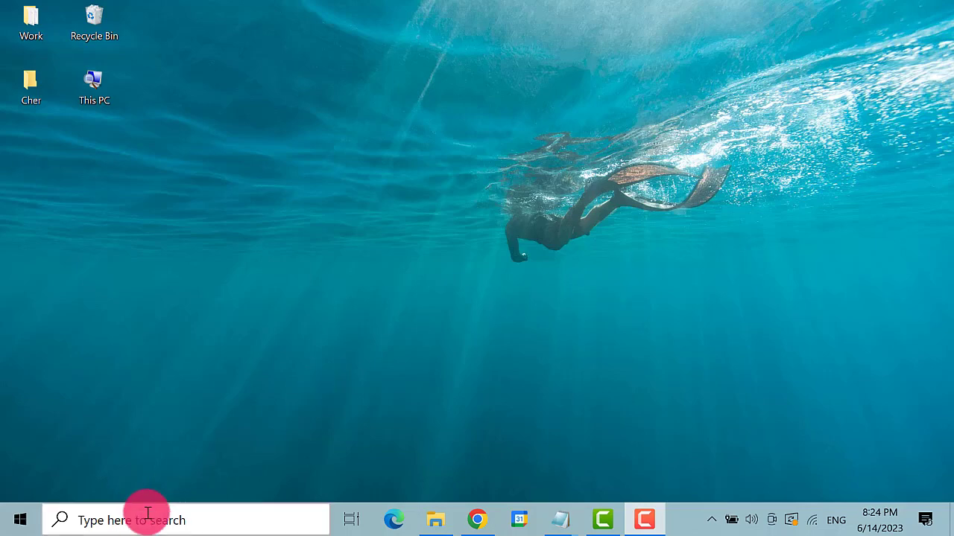
Search the taskbar for 'control panel' to find the Control Panel app
left_click(146, 520)
type("control panel")
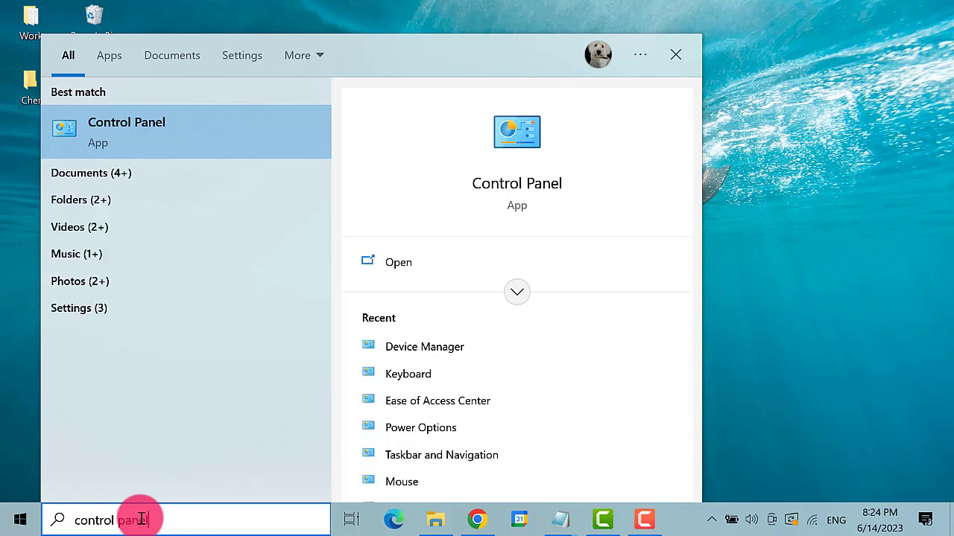
mouse_move(209, 137)
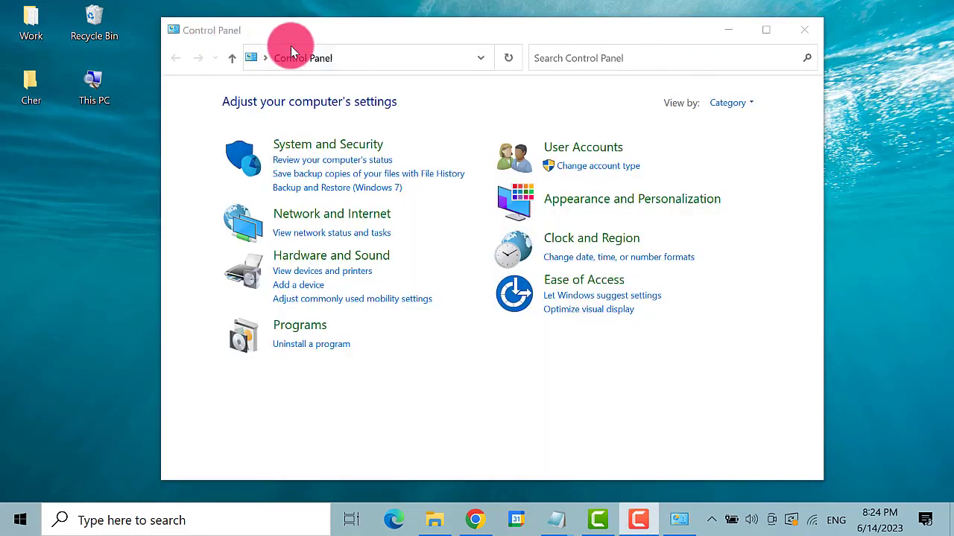
mouse_move(676, 121)
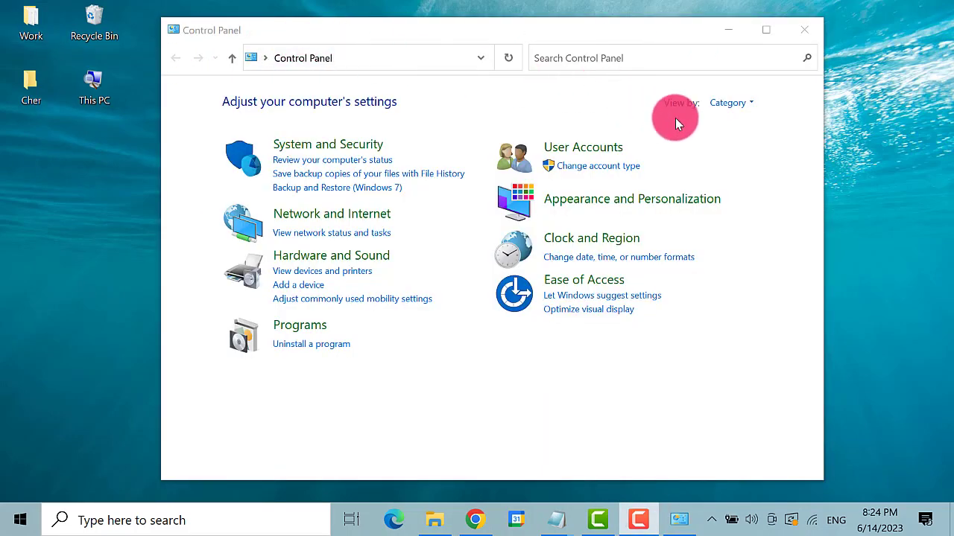
Switch the Control Panel view from Category to Large icons
left_click(729, 102)
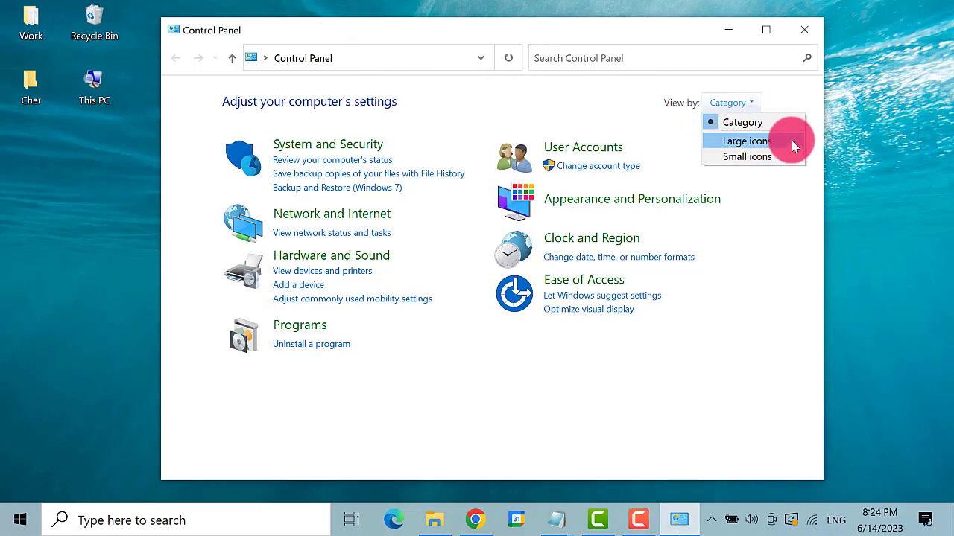
left_click(742, 141)
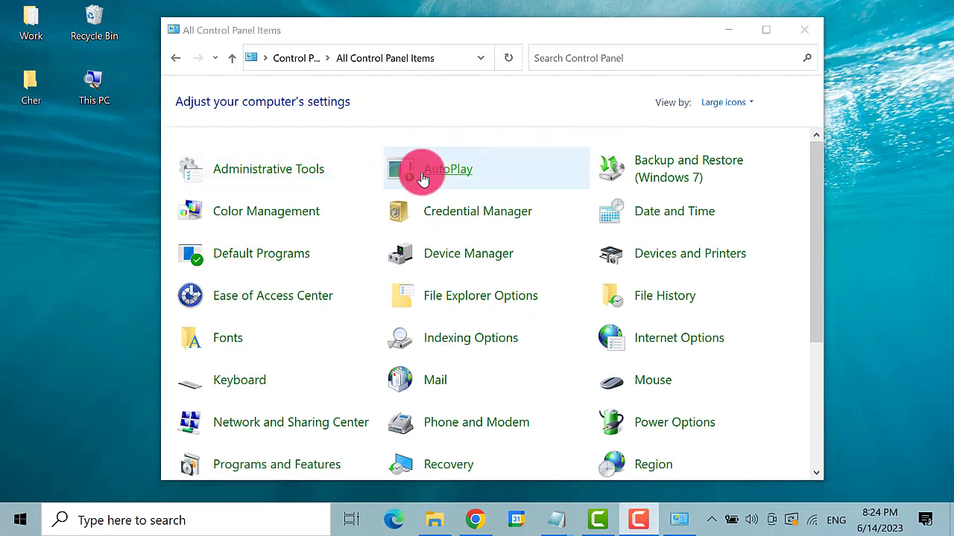
mouse_move(239, 380)
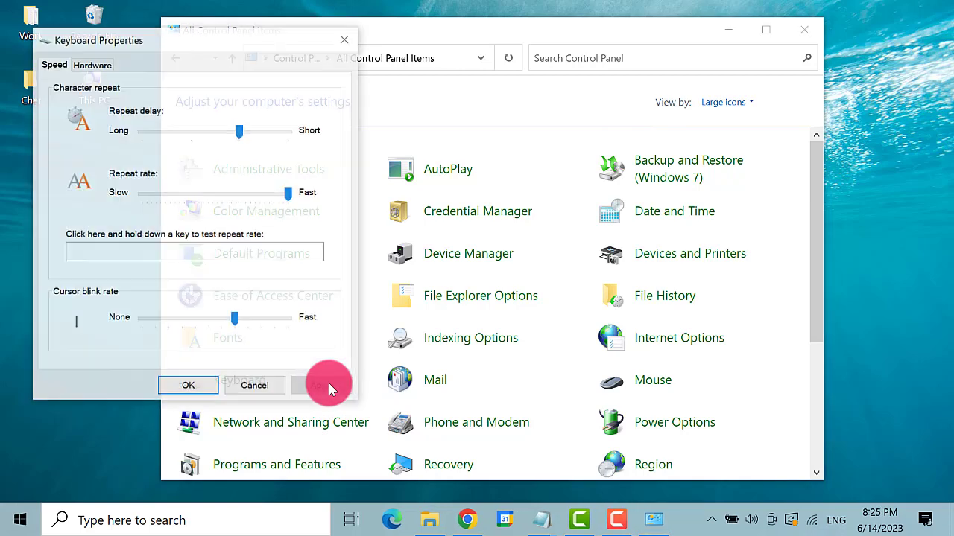
Adjust the keyboard Repeat delay slider on the Speed tab and save with OK
left_click_drag(98, 40, 344, 32)
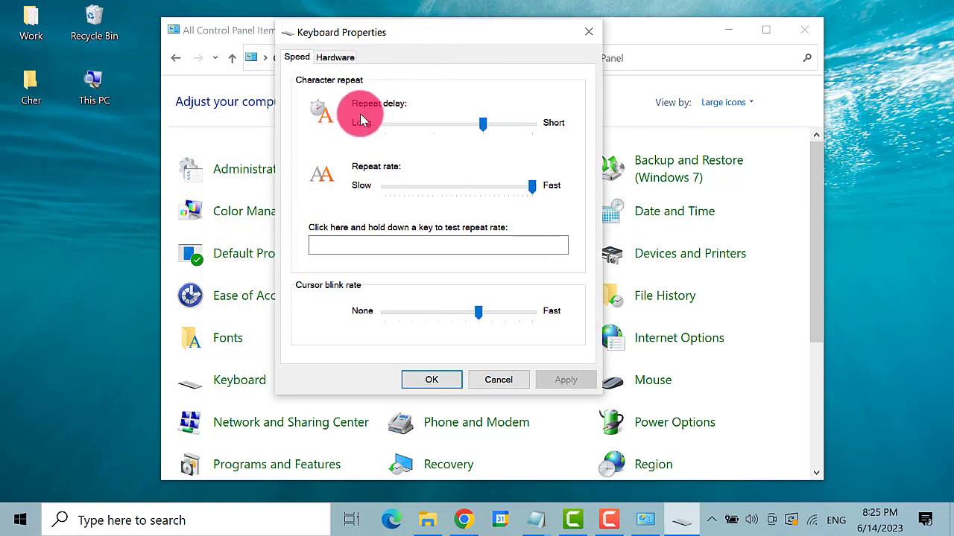
left_click_drag(482, 124, 434, 124)
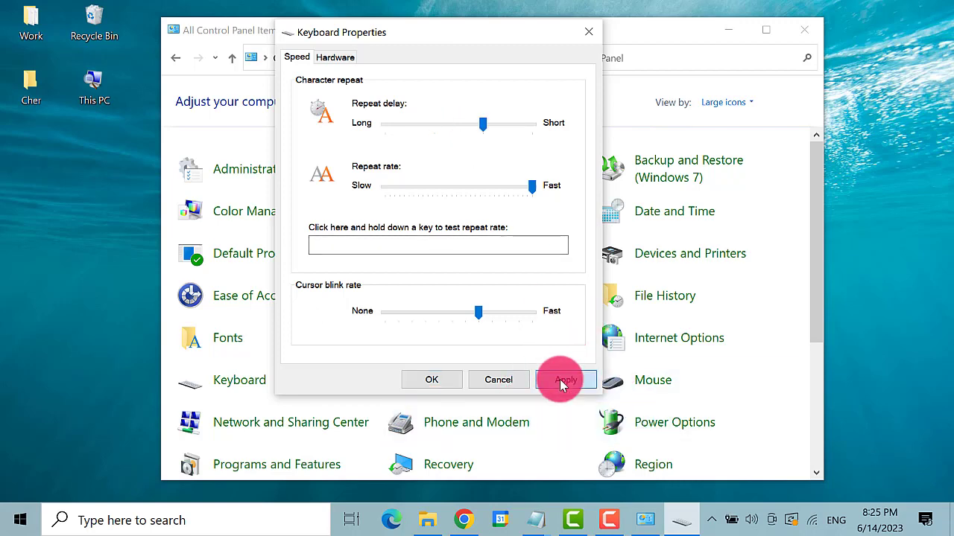
mouse_move(431, 380)
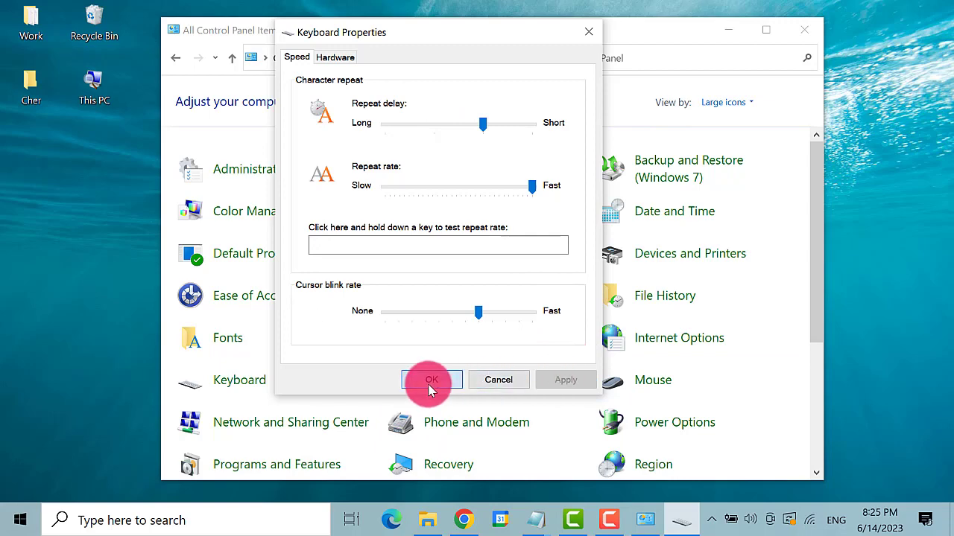
left_click(431, 379)
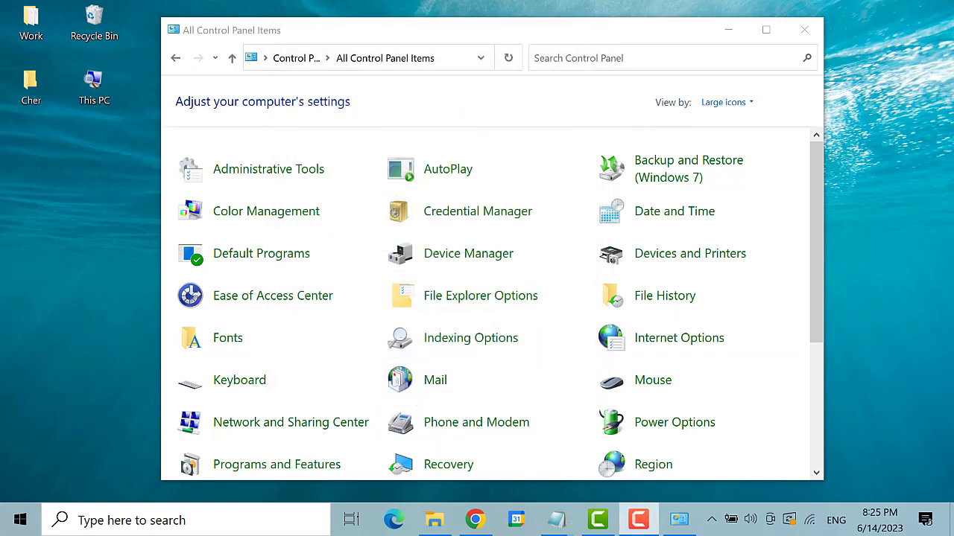
Close the Control Panel window to return to the desktop
left_click(803, 30)
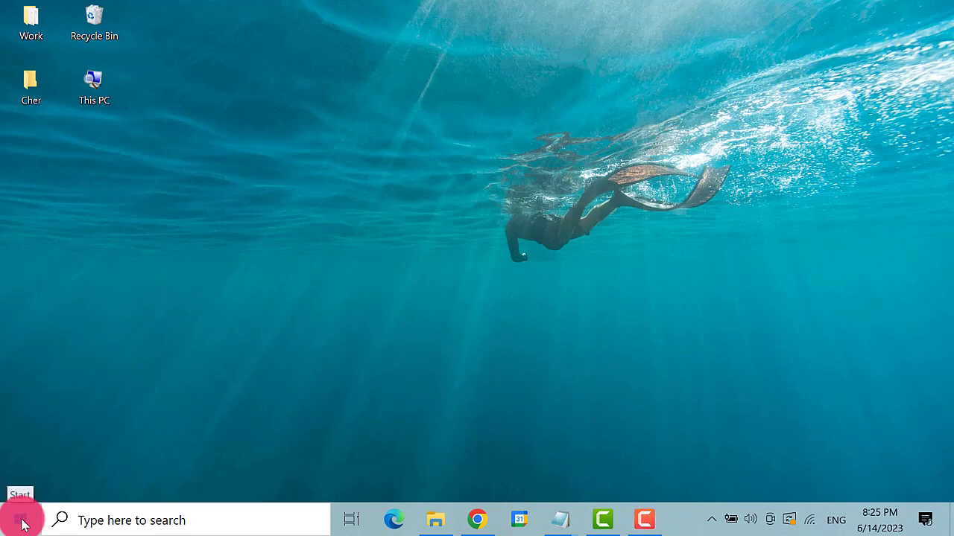
Open Device Manager from the Start context menu and expand the Keyboards category
right_click(21, 520)
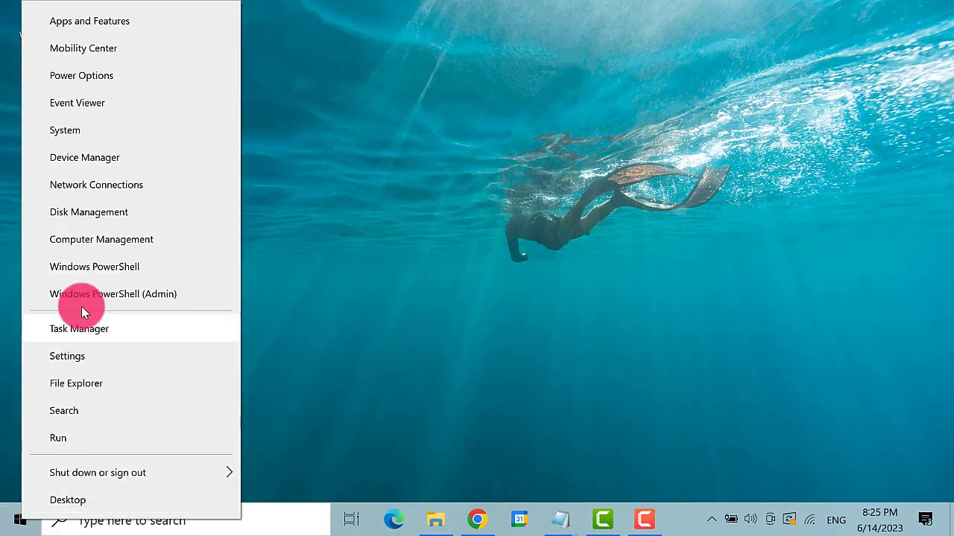
mouse_move(194, 157)
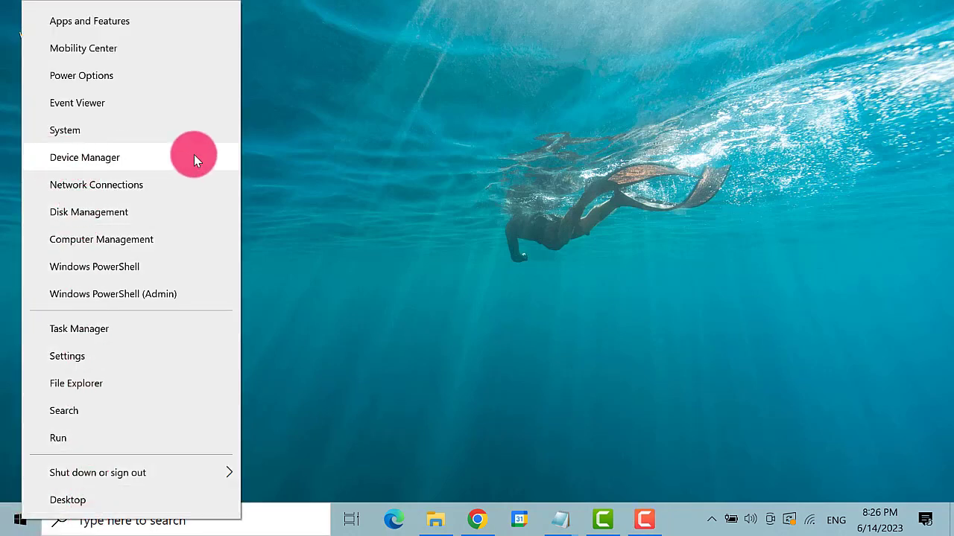
left_click(84, 157)
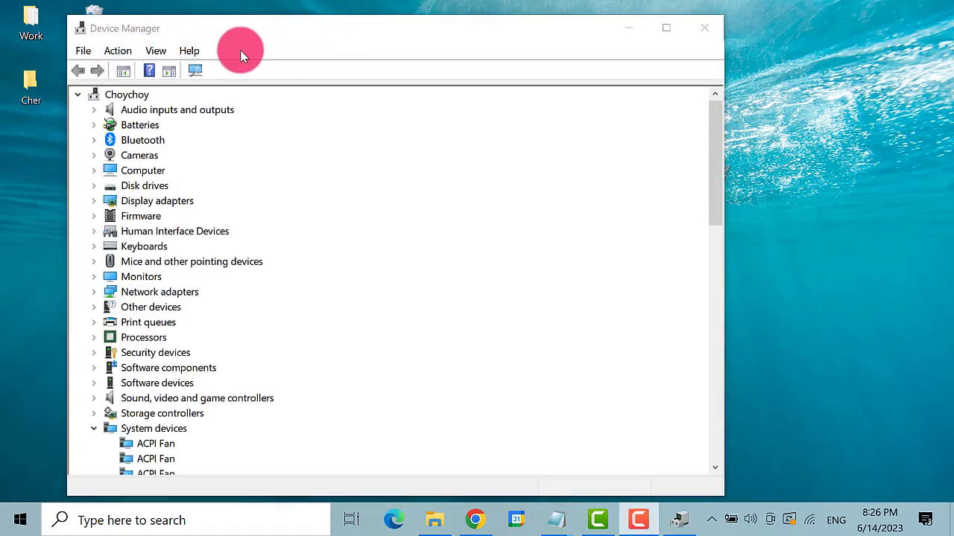
mouse_move(127, 183)
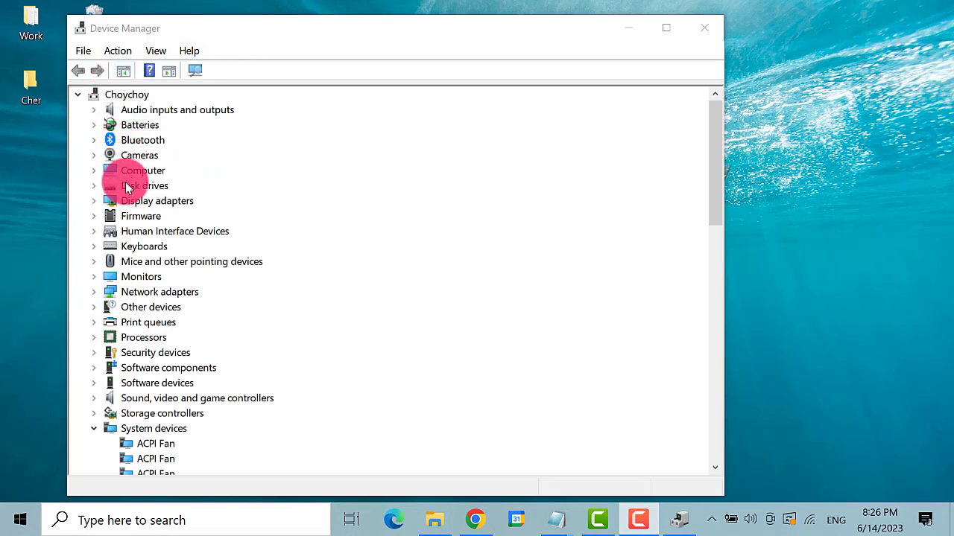
mouse_move(115, 257)
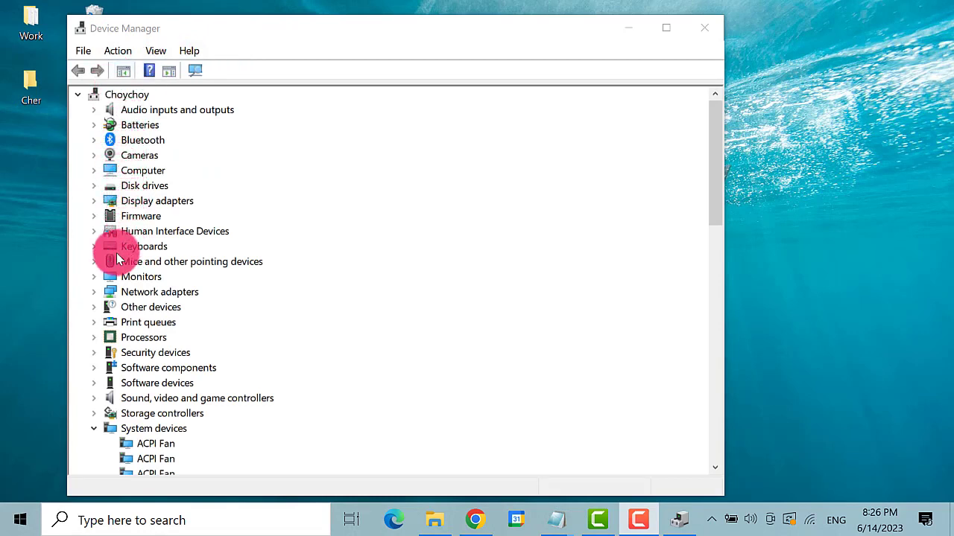
left_click(94, 246)
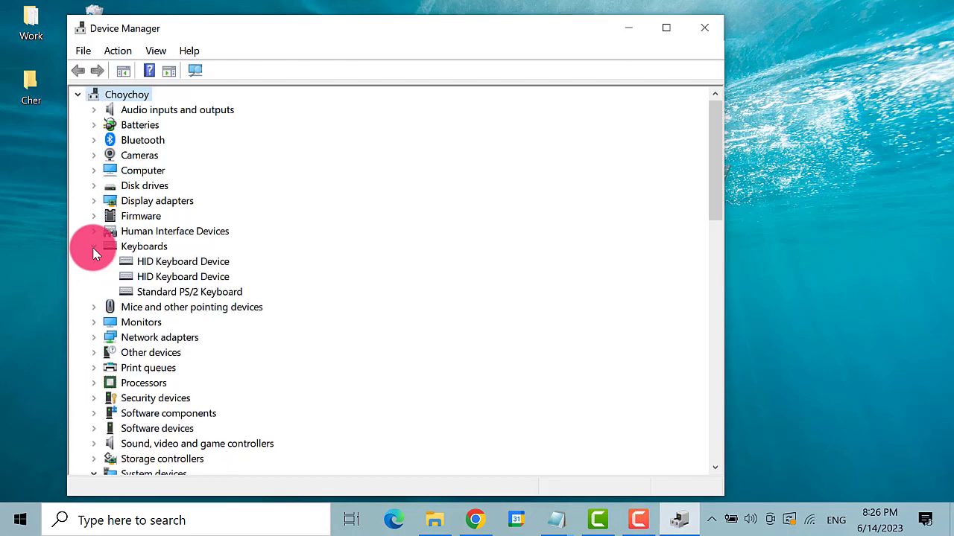
left_click(94, 246)
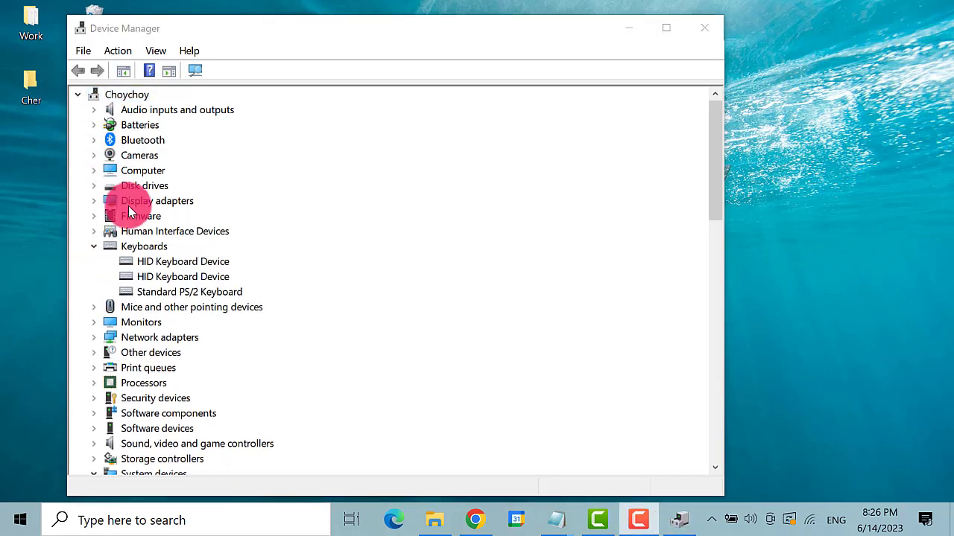
Update the first HID Keyboard Device's driver automatically, then close the 'best drivers installed' result
right_click(182, 261)
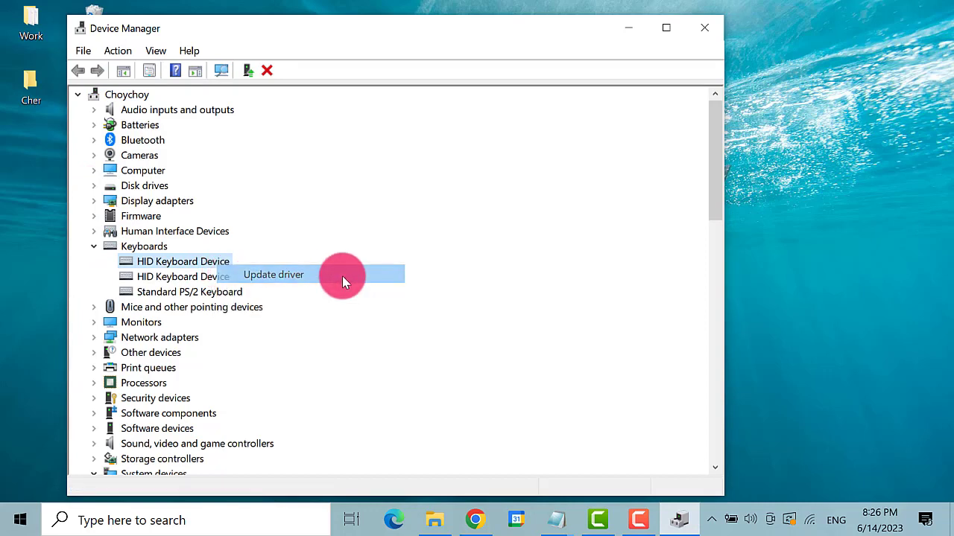
left_click(274, 274)
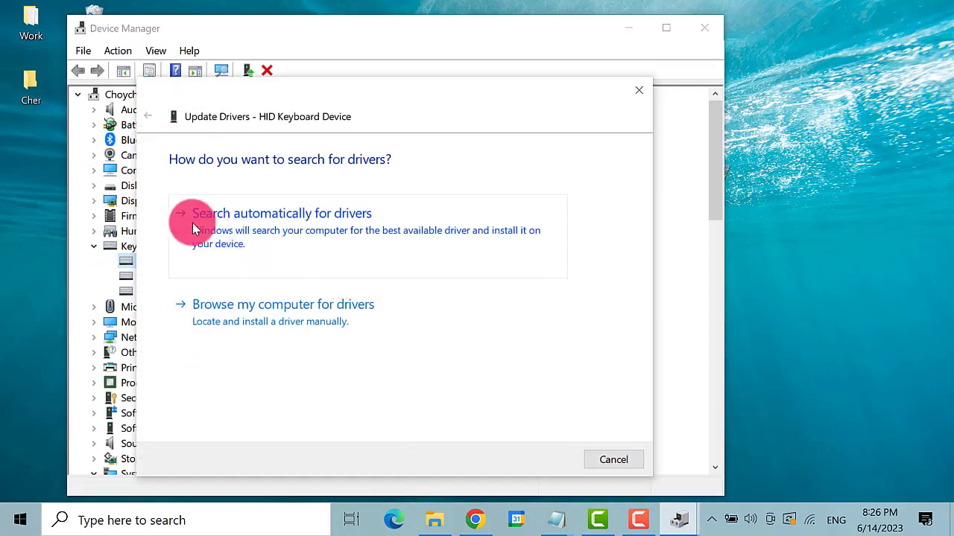
mouse_move(424, 212)
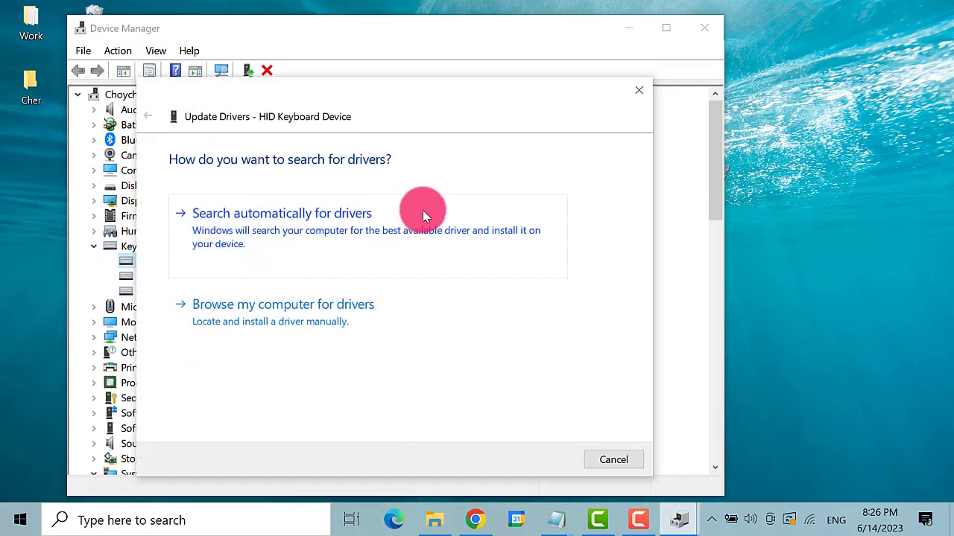
left_click(281, 213)
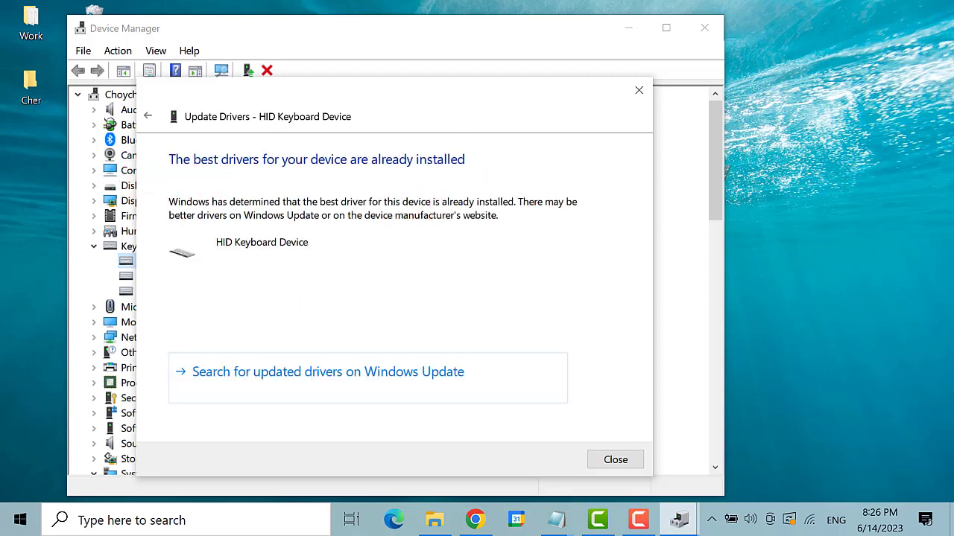
left_click(614, 459)
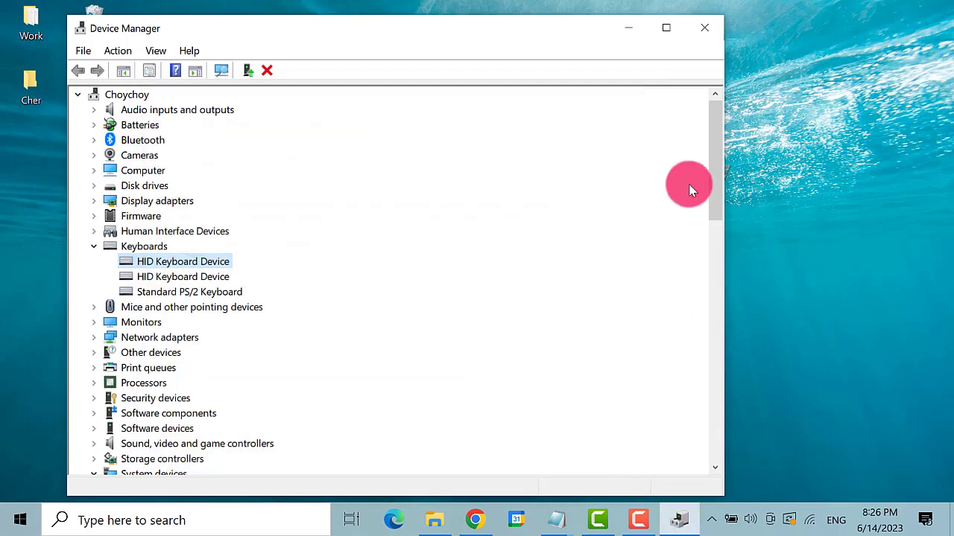
left_click(703, 28)
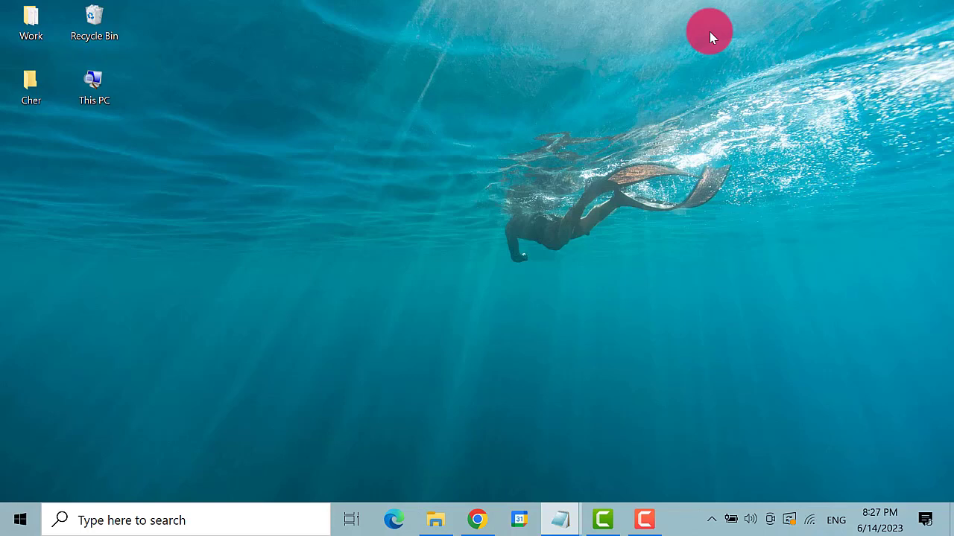
mouse_move(73, 435)
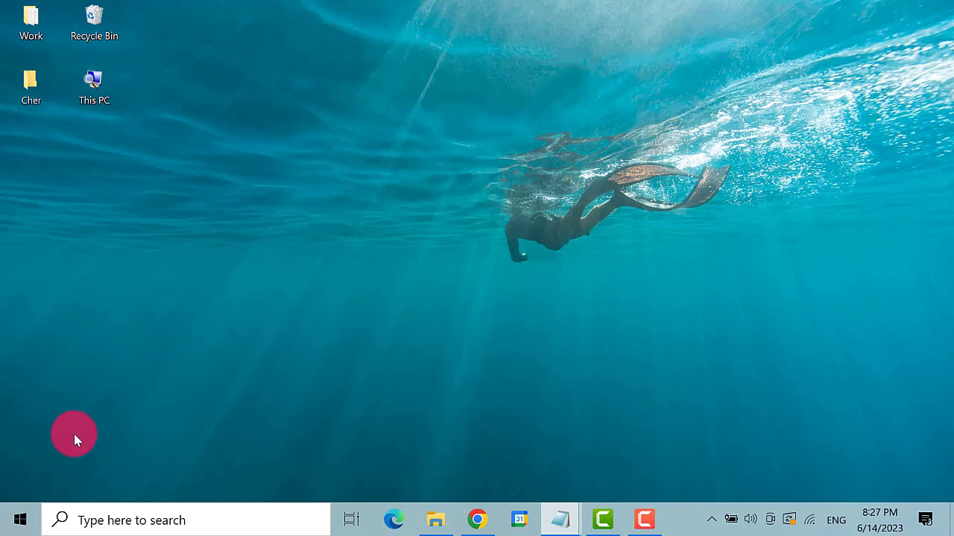
right_click(21, 520)
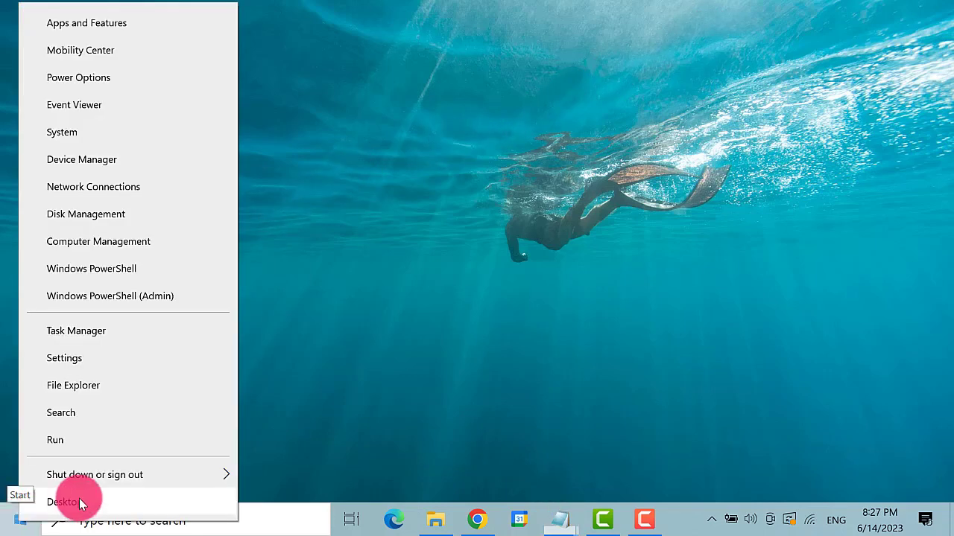
mouse_move(216, 158)
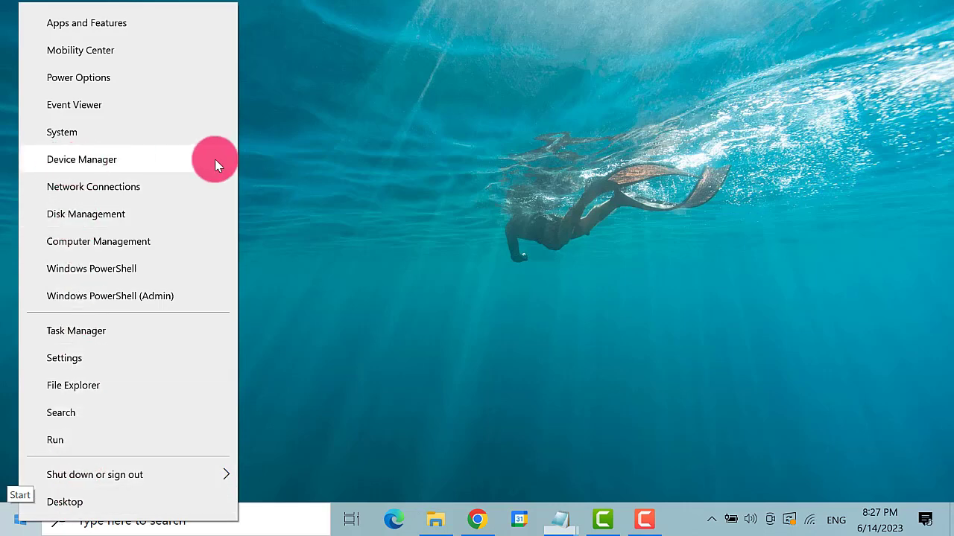
left_click(82, 159)
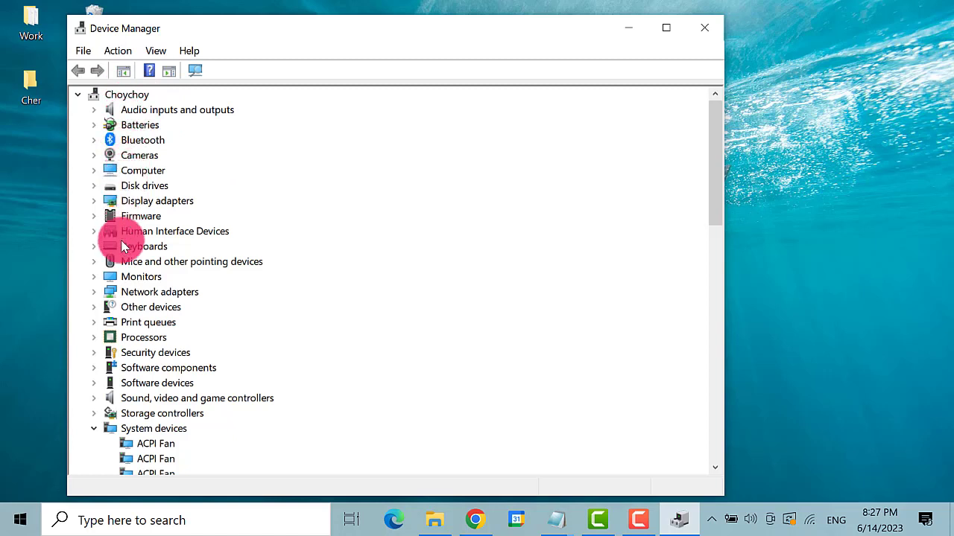
left_click(93, 246)
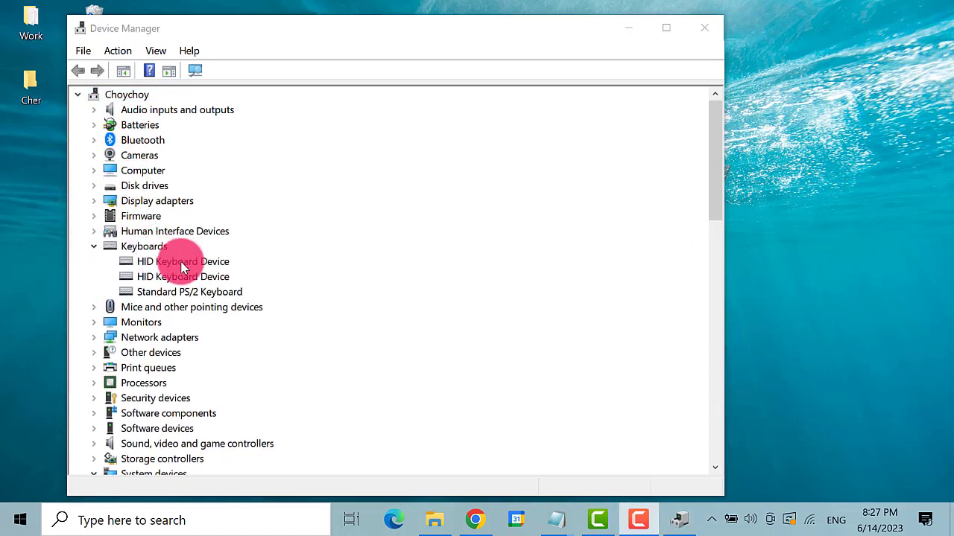
Uninstall the first HID Keyboard Device, close Device Manager, and bring up the Start menu power options
right_click(182, 261)
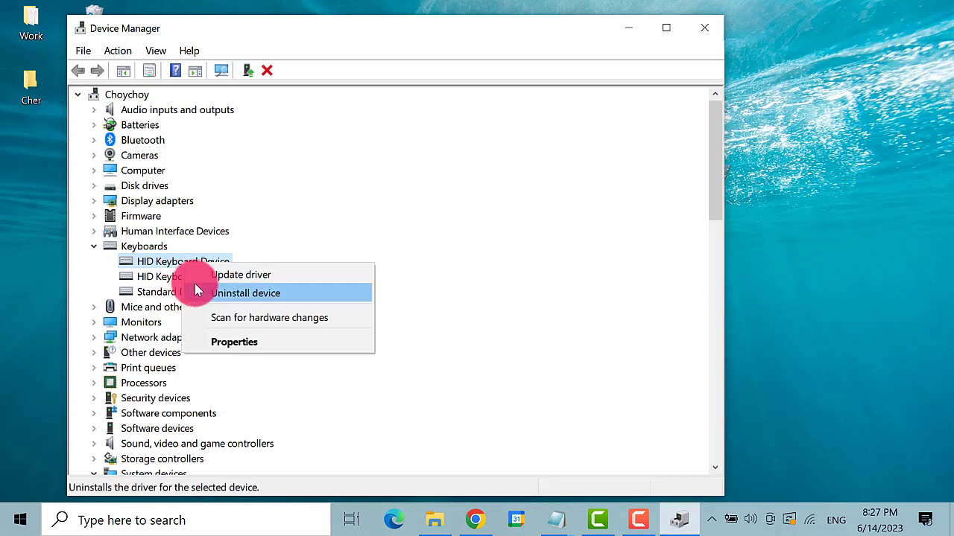
mouse_move(317, 298)
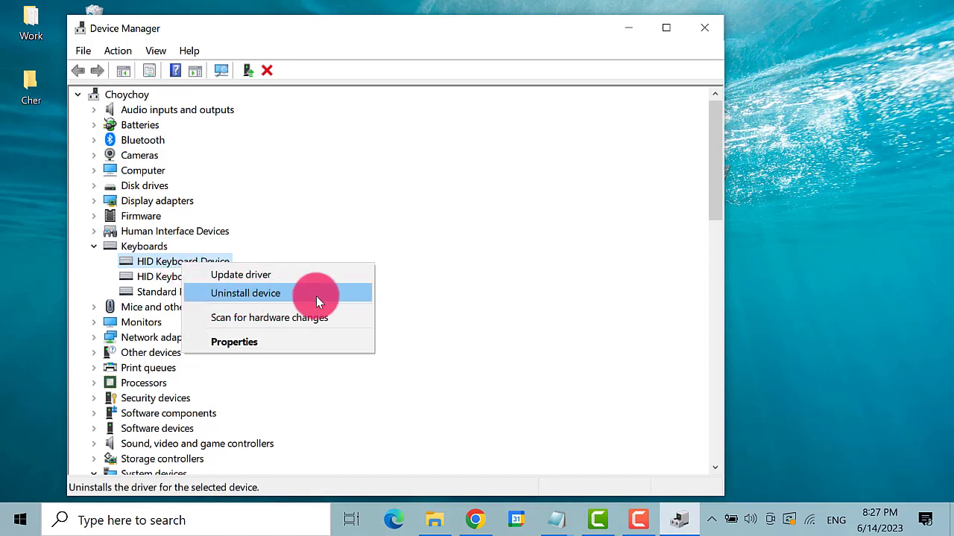
left_click(245, 292)
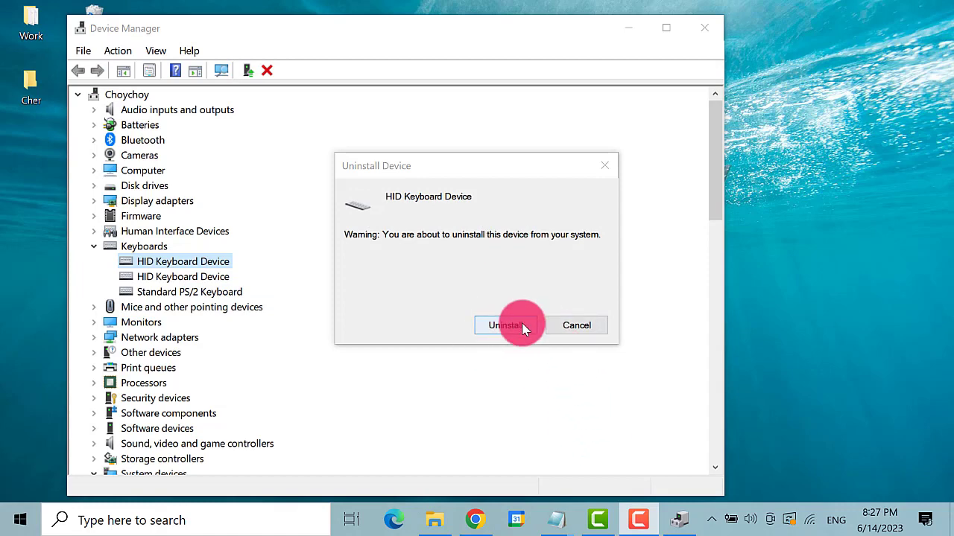
left_click(504, 325)
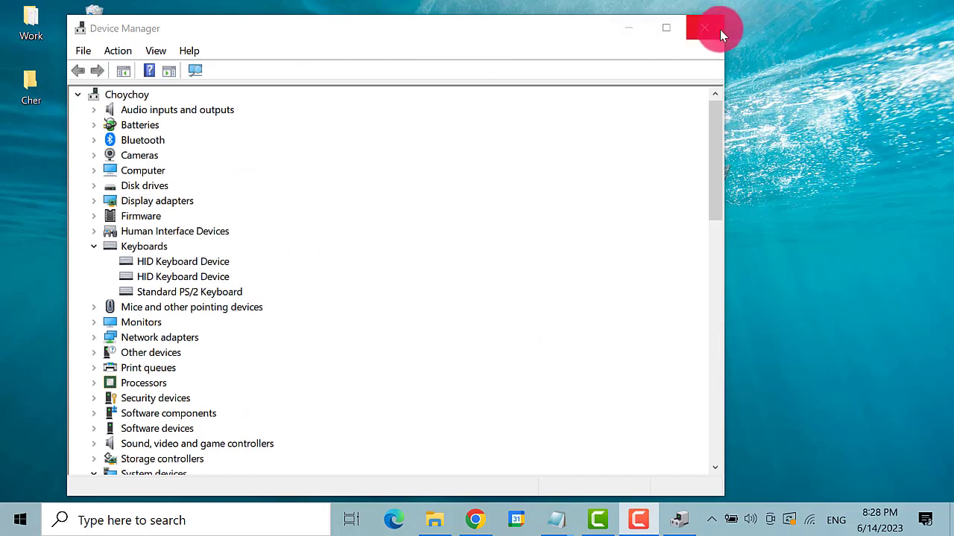
left_click(703, 28)
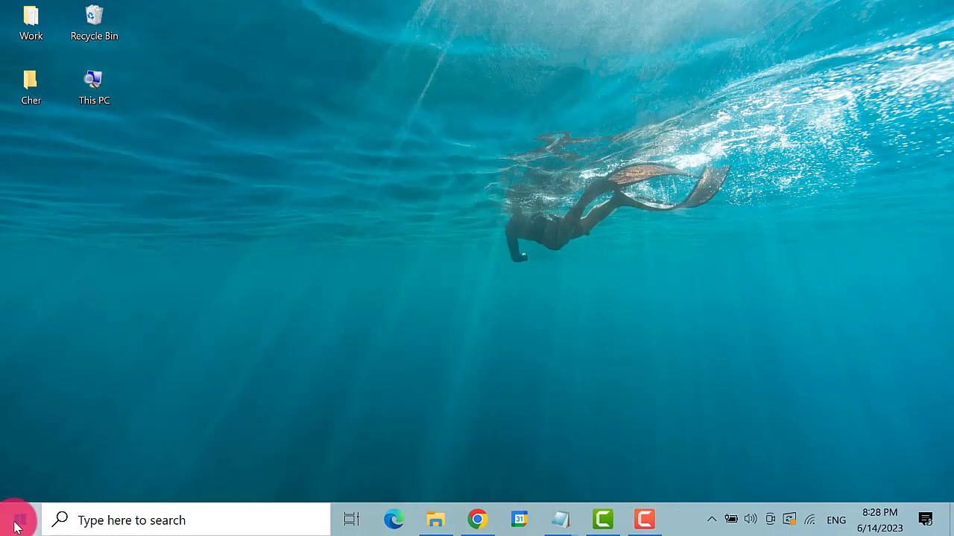
left_click(14, 519)
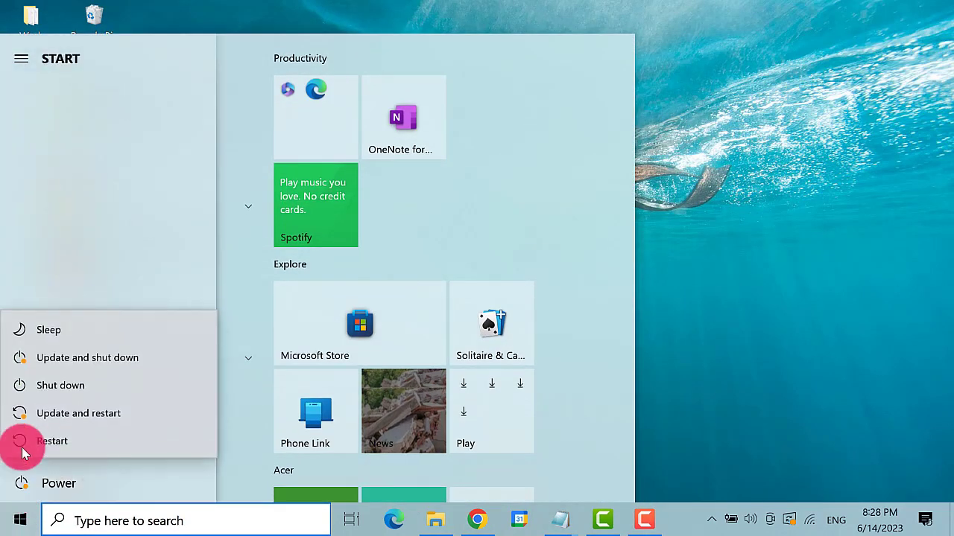